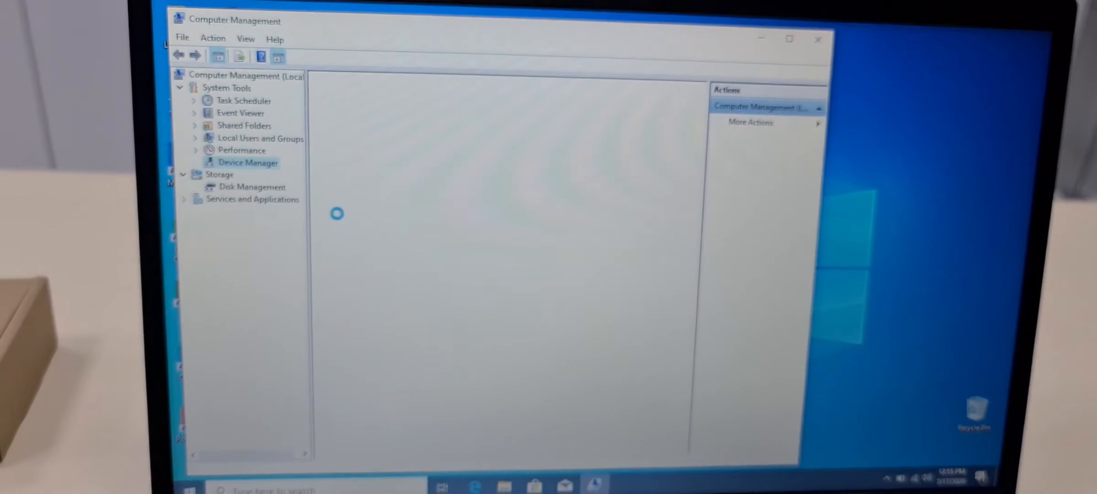
Open Device Manager under System Tools, review the hardware list, then reach Windows Settings
{"action": "left_click", "coordinate": [248, 162]}
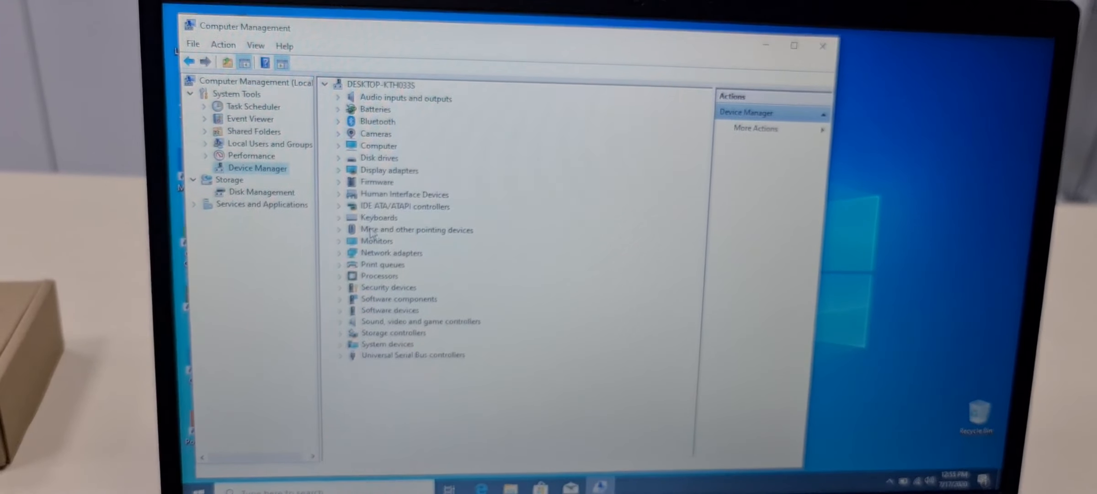
{"action": "left_click", "coordinate": [340, 229]}
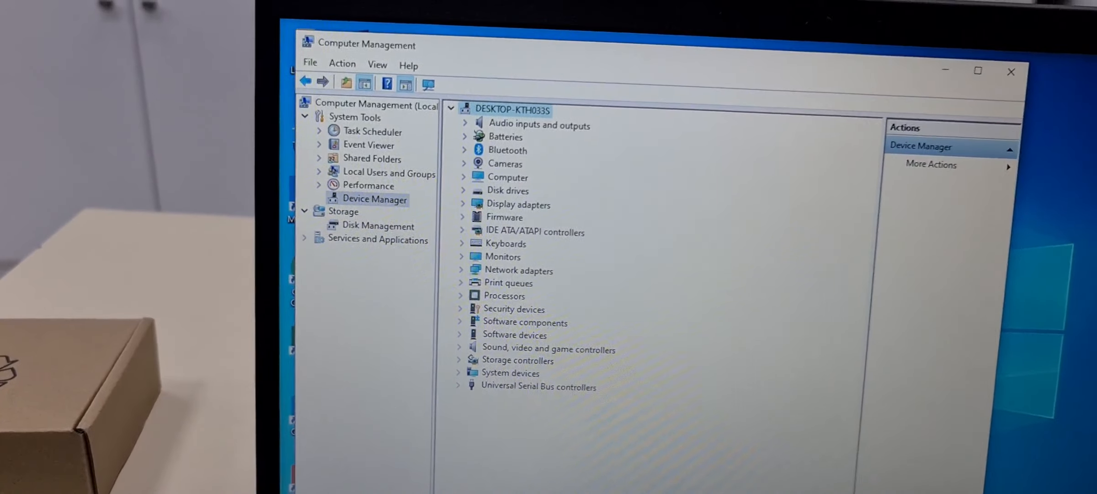
{"action": "left_click", "coordinate": [467, 274]}
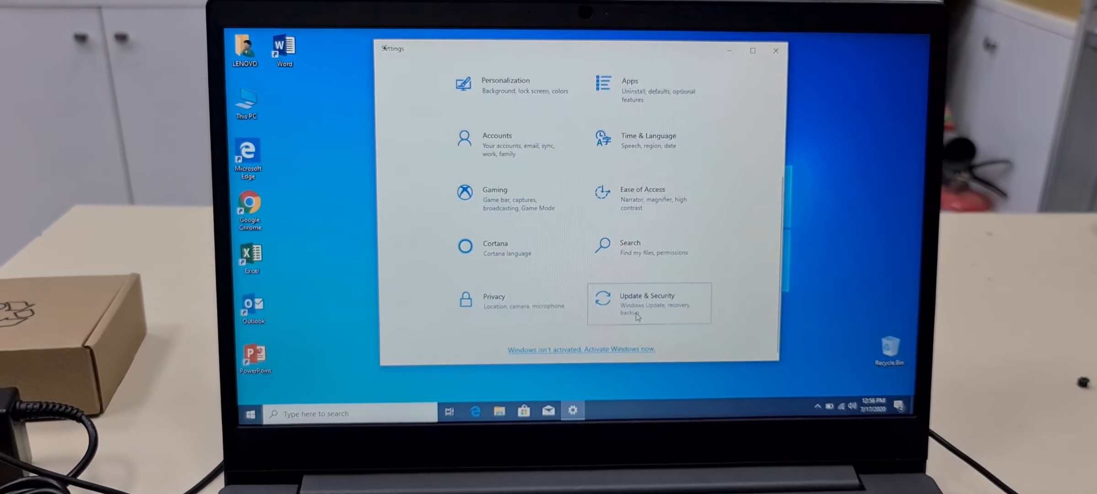
Open Update & Security from the Settings home page
{"action": "left_click", "coordinate": [648, 304]}
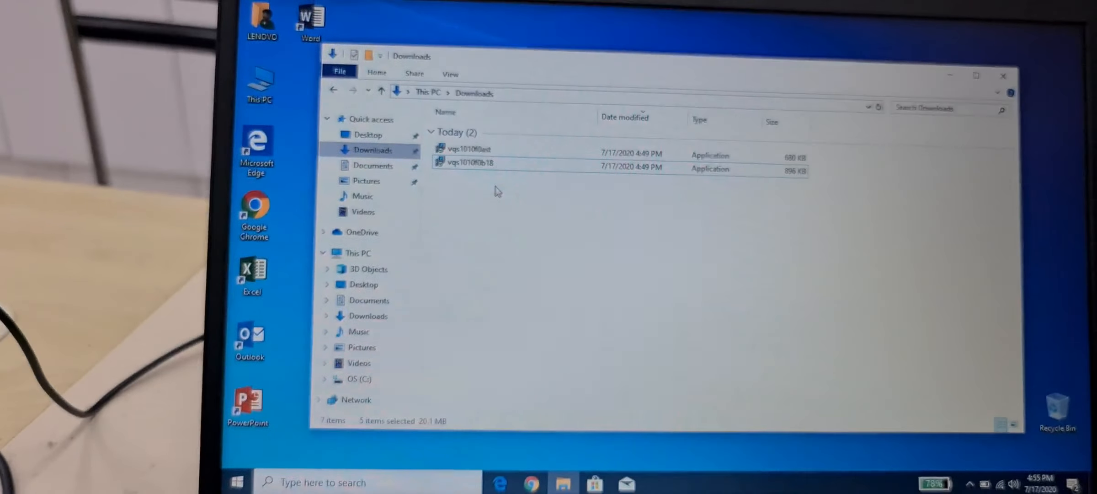
Install the Intelligent Thermal Solution driver with license accepted and default install folder
{"action": "double_click", "coordinate": [470, 163]}
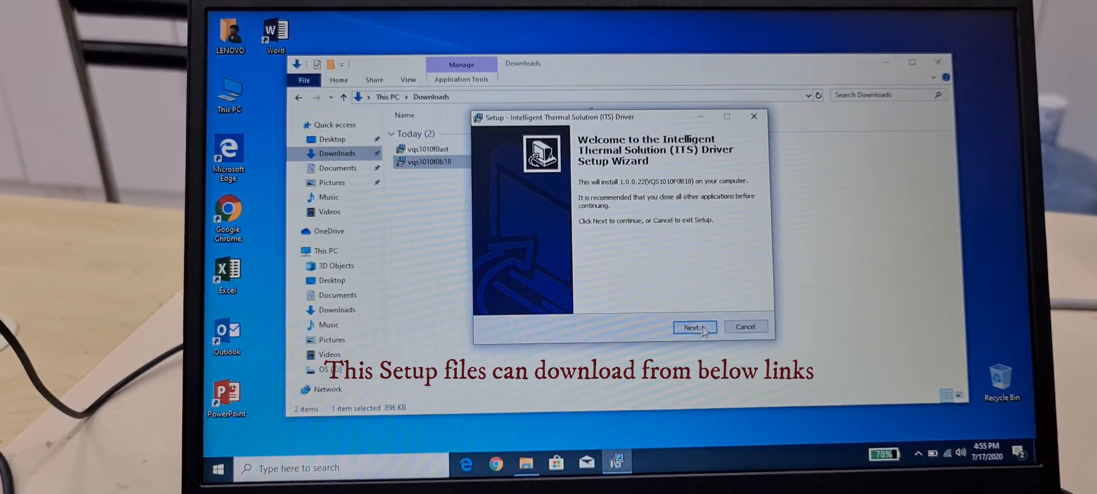
{"action": "left_click", "coordinate": [692, 326]}
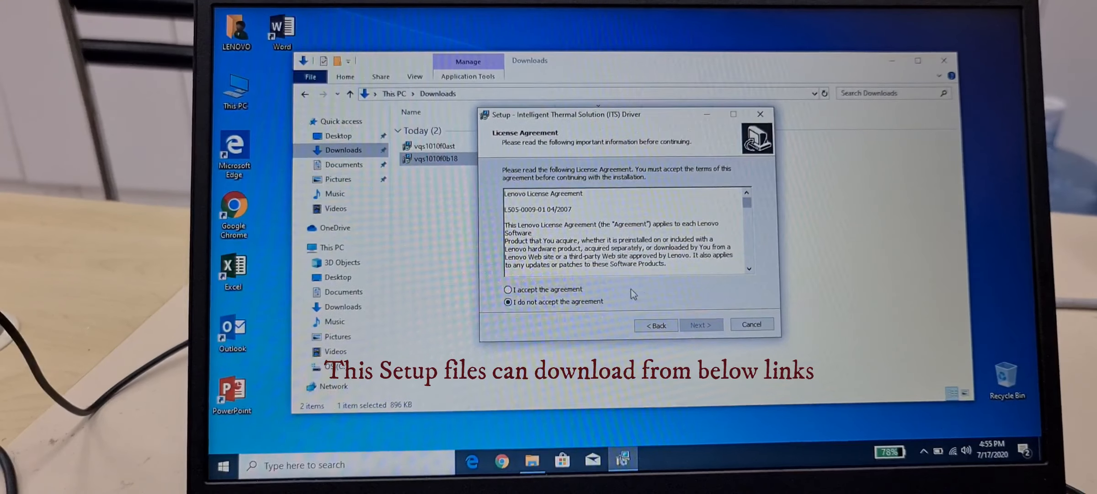
{"action": "left_click", "coordinate": [700, 323]}
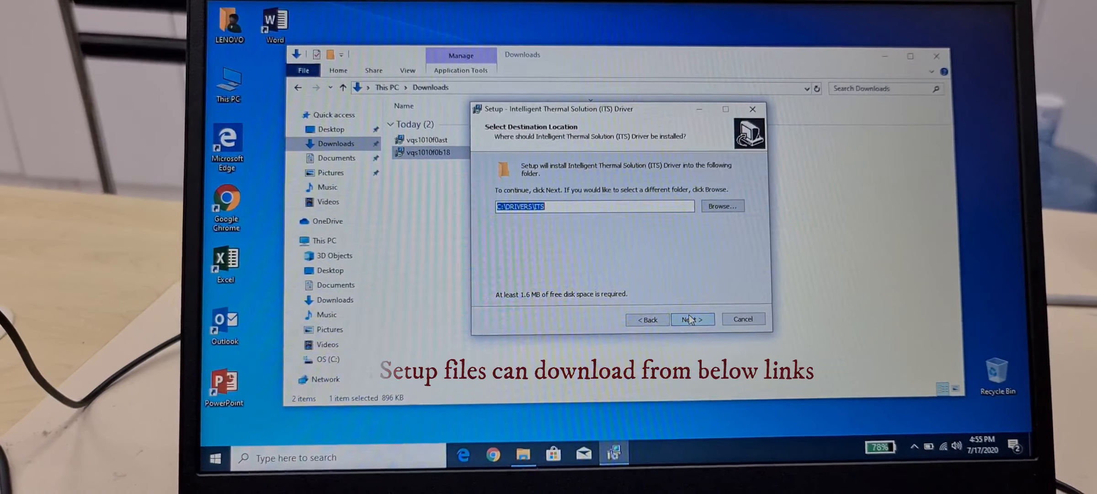
{"action": "left_click", "coordinate": [691, 319]}
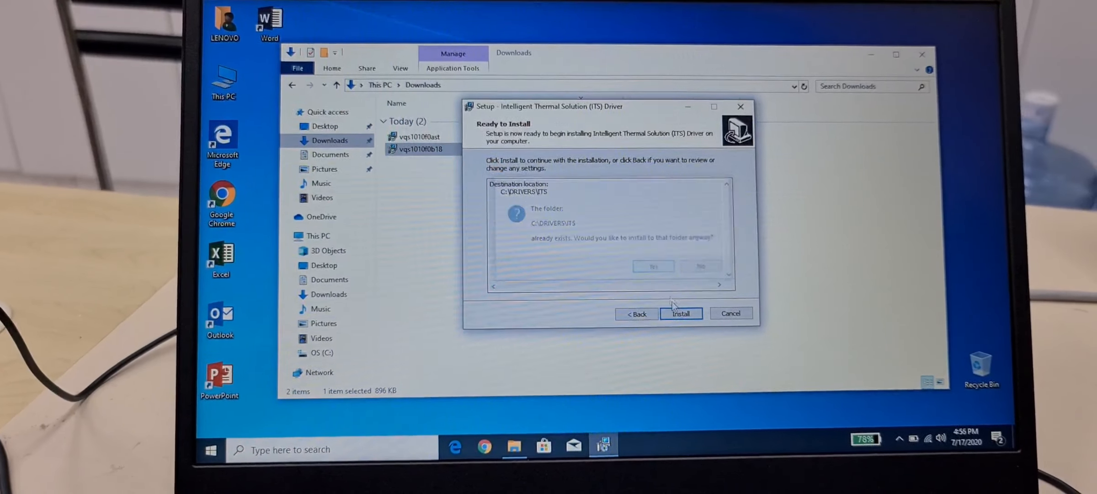
{"action": "left_click", "coordinate": [681, 313]}
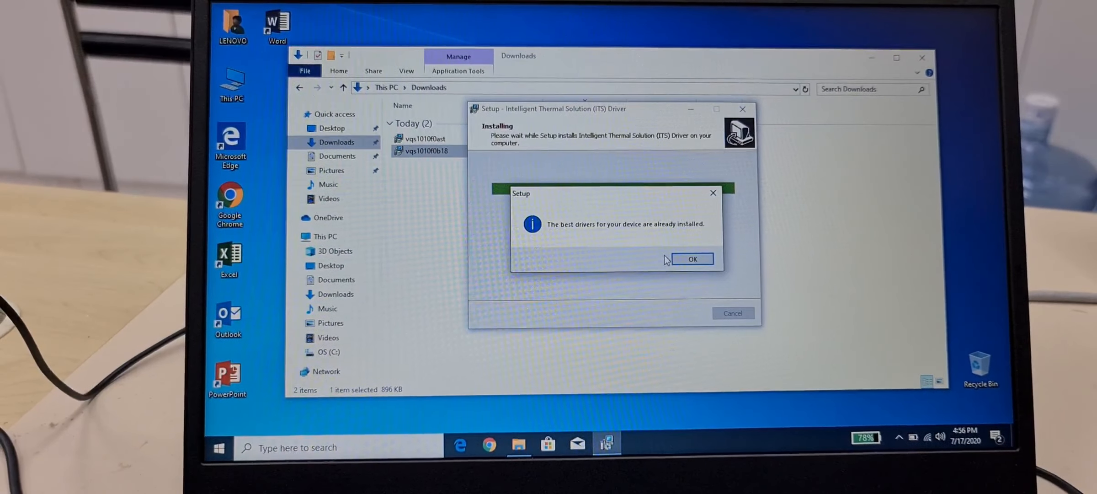
{"action": "left_click", "coordinate": [692, 258]}
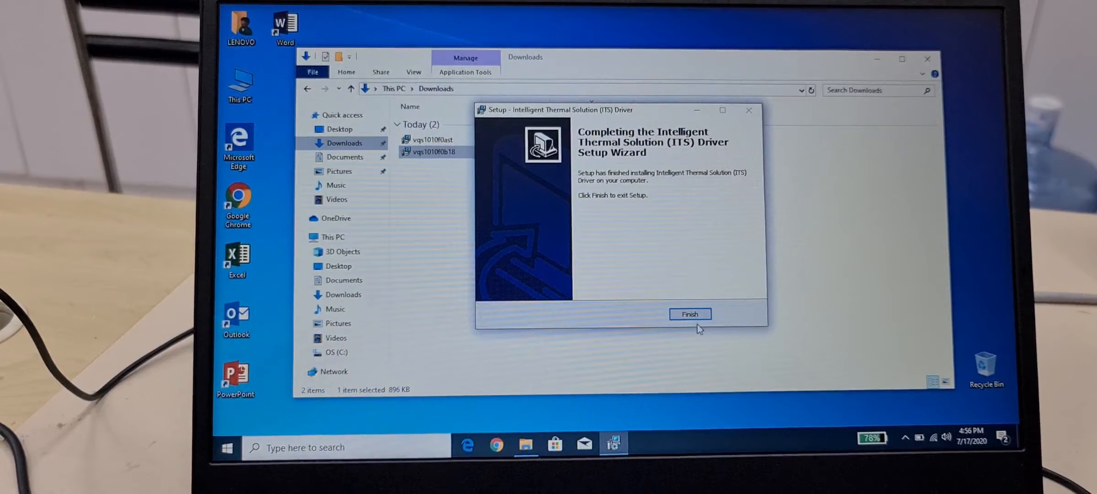
{"action": "left_click", "coordinate": [690, 313]}
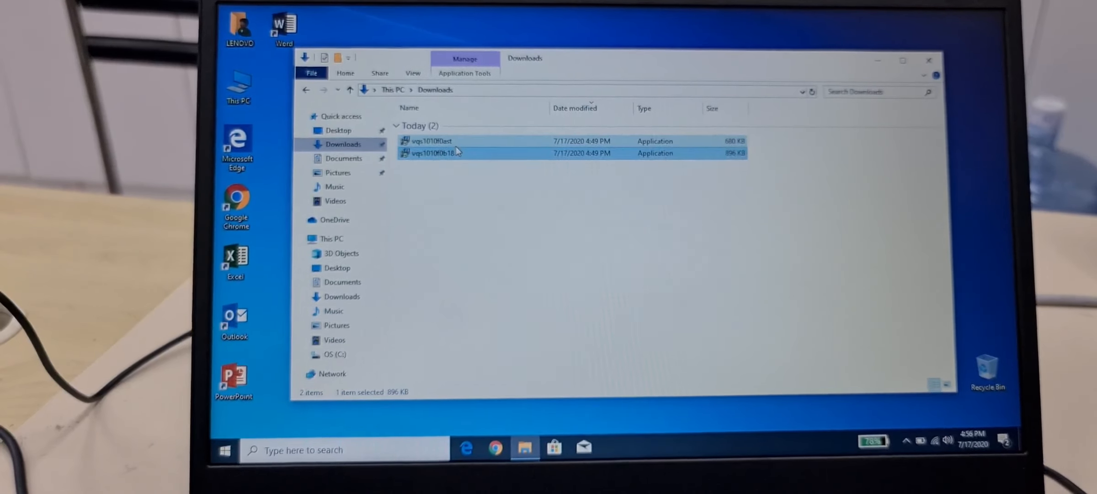
Install the Intel Serial-IO driver from VQS1010F0AST.exe into the existing default folder
{"action": "double_click", "coordinate": [430, 141]}
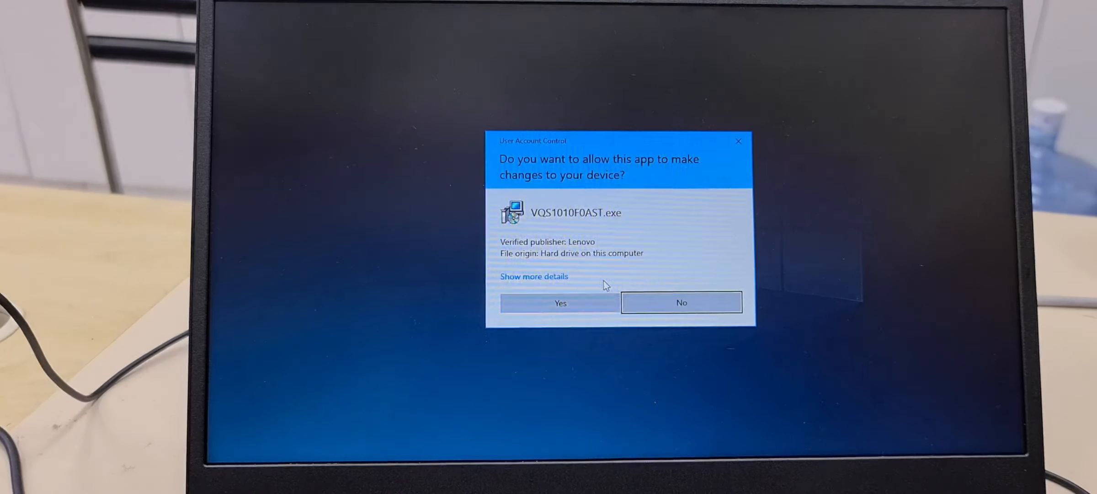
{"action": "left_click", "coordinate": [559, 303]}
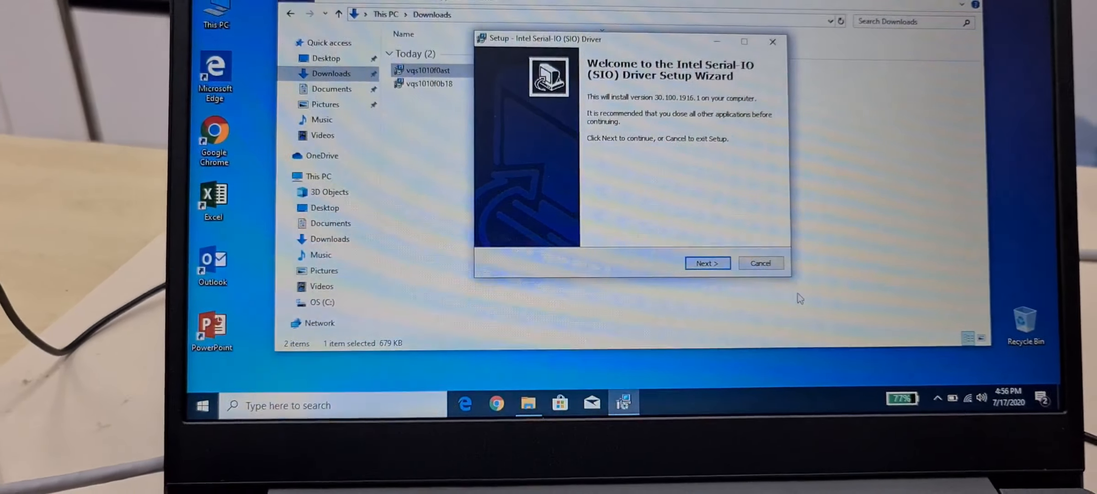
{"action": "left_click", "coordinate": [707, 263]}
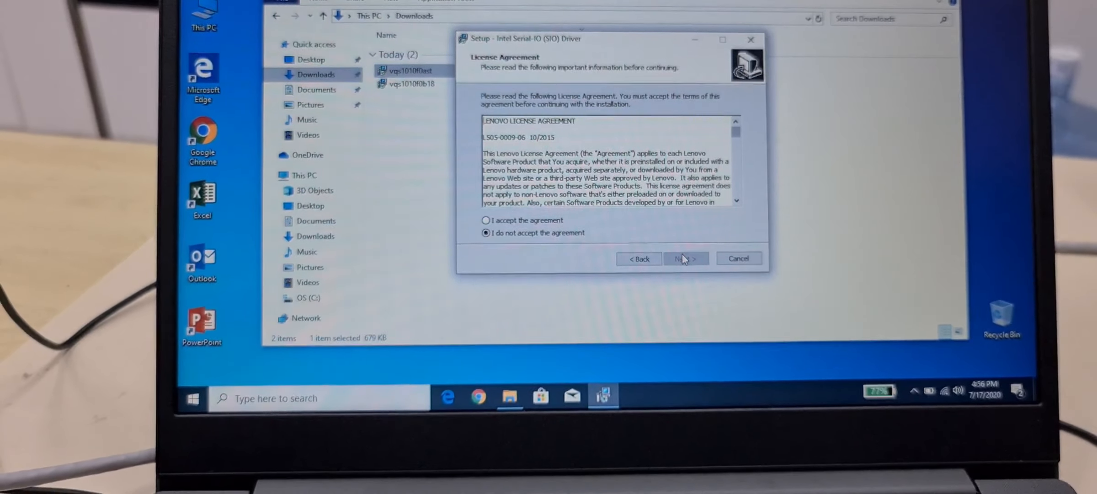
{"action": "left_click", "coordinate": [471, 220]}
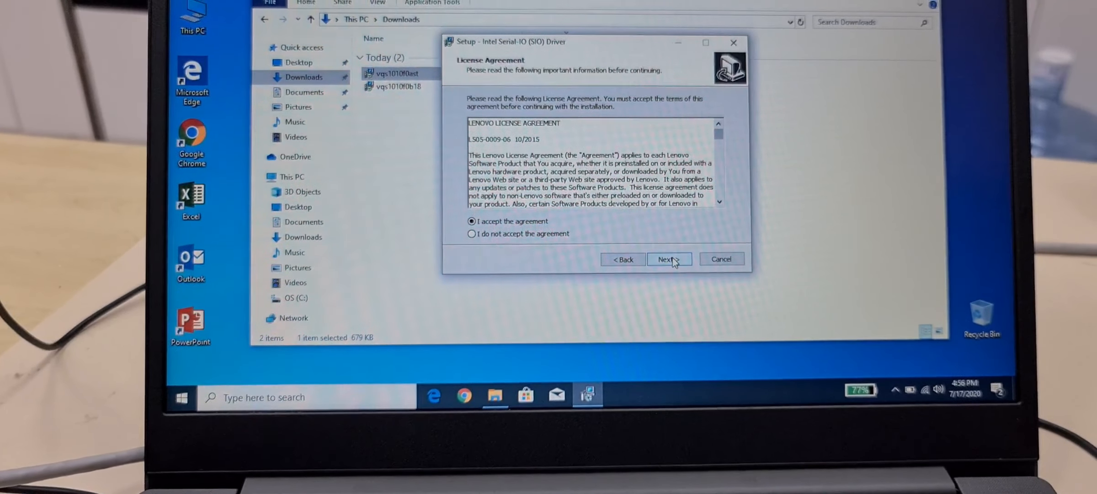
{"action": "left_click", "coordinate": [667, 260]}
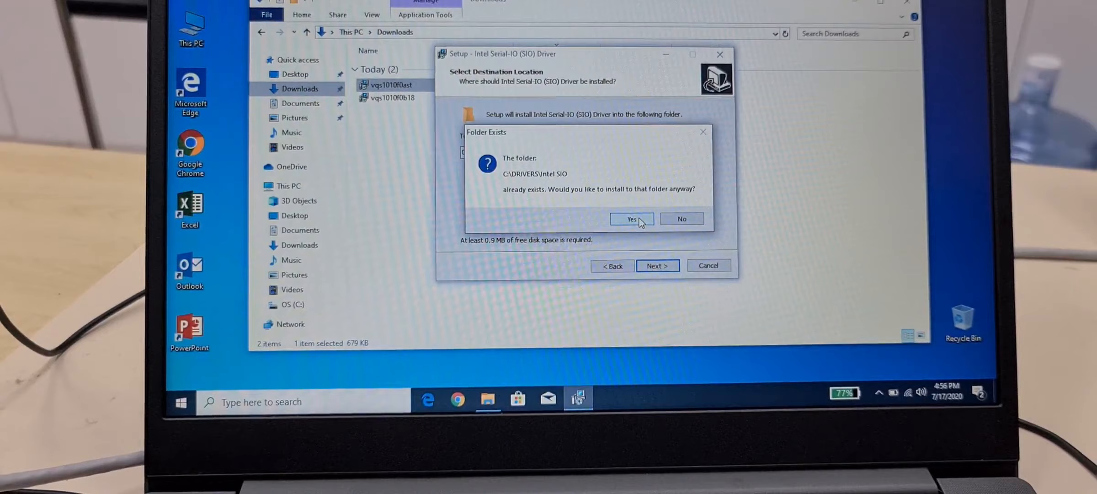
{"action": "left_click", "coordinate": [630, 219]}
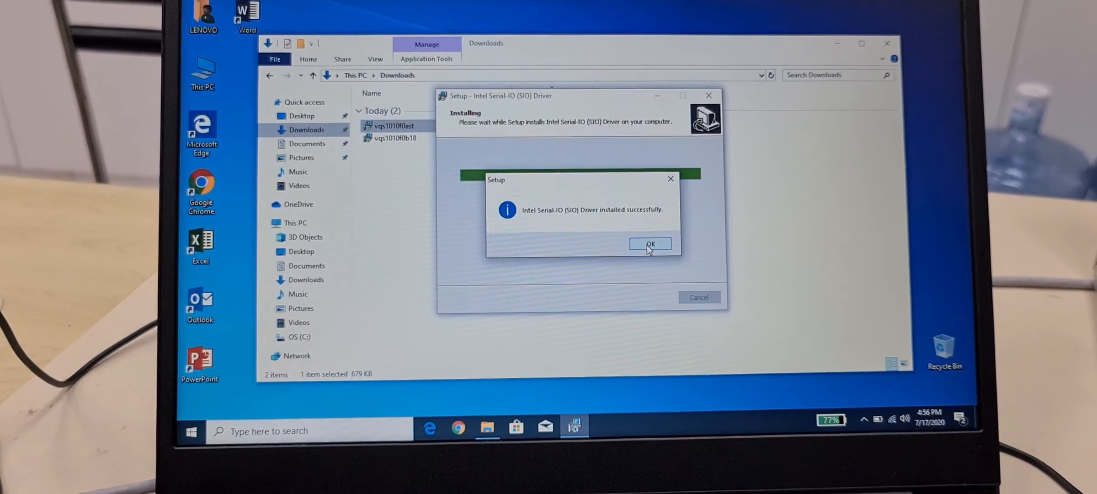
{"action": "left_click", "coordinate": [648, 243]}
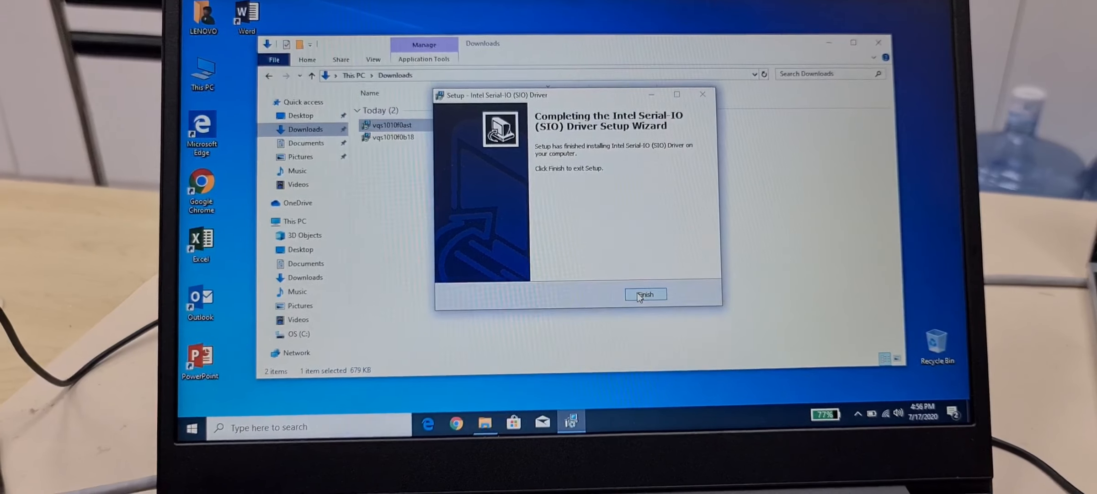
{"action": "left_click", "coordinate": [645, 294]}
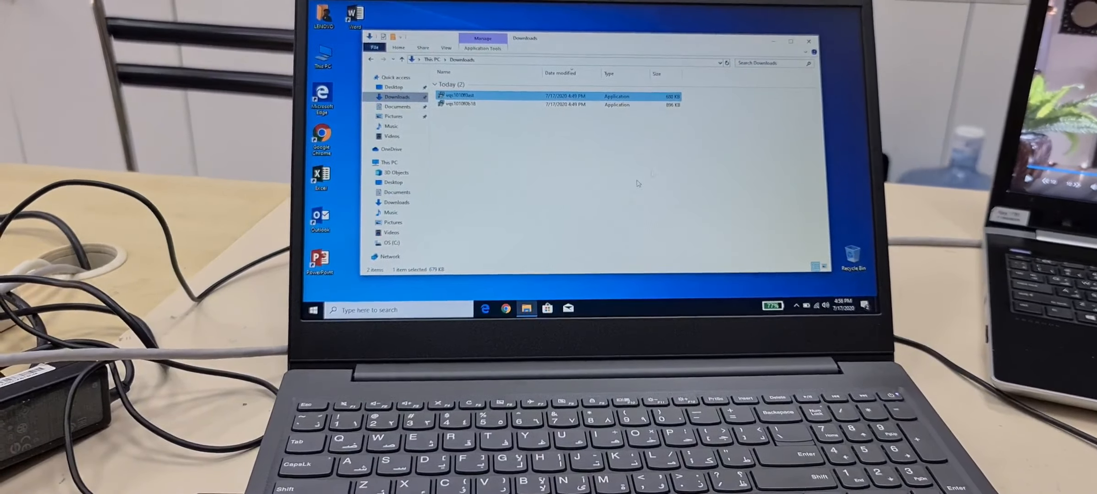